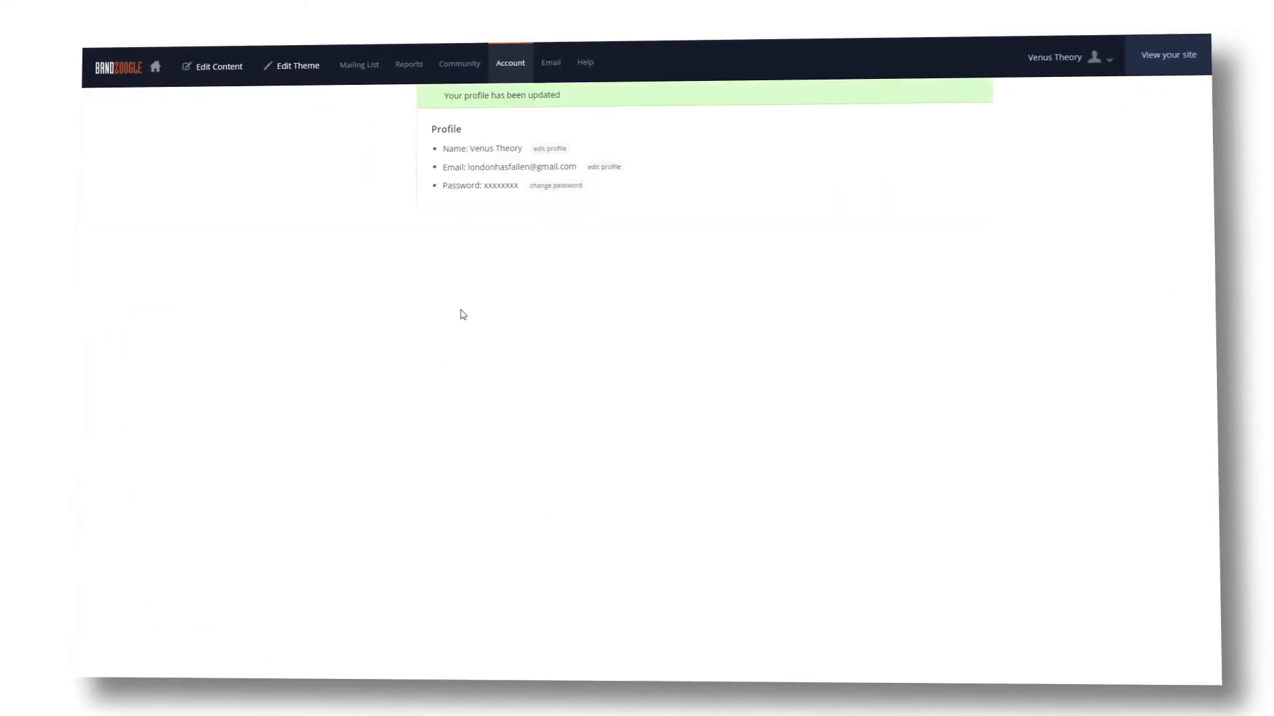
Go back to the dashboard via the home icon in the top bar
left_click(157, 66)
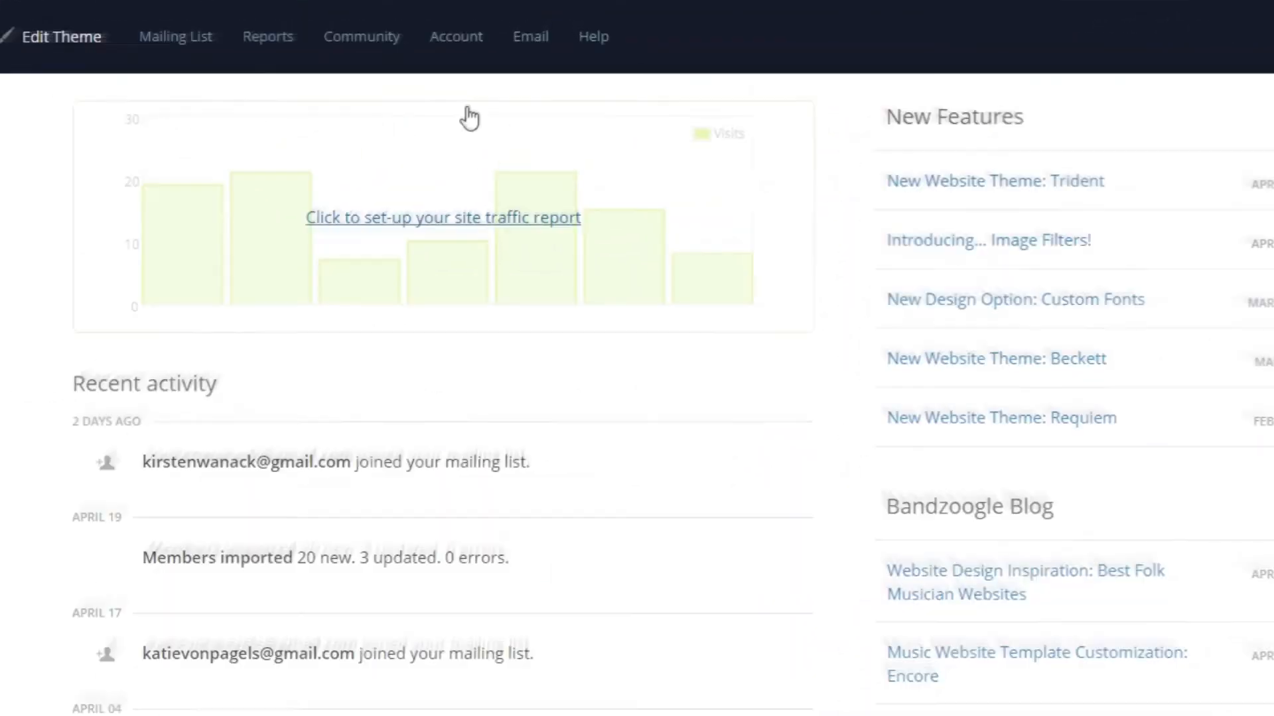
From Account, reach Domain Manager, start adding a new domain, then go to Help
left_click(455, 36)
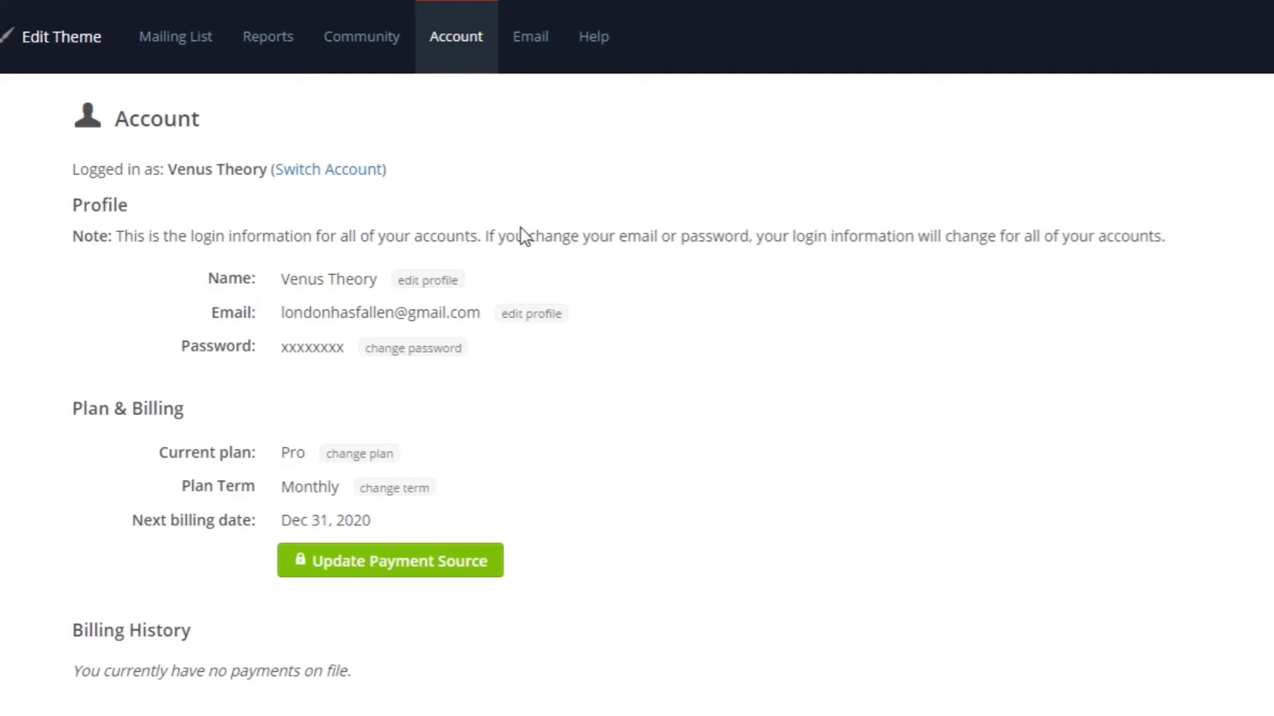
scroll("down", 3)
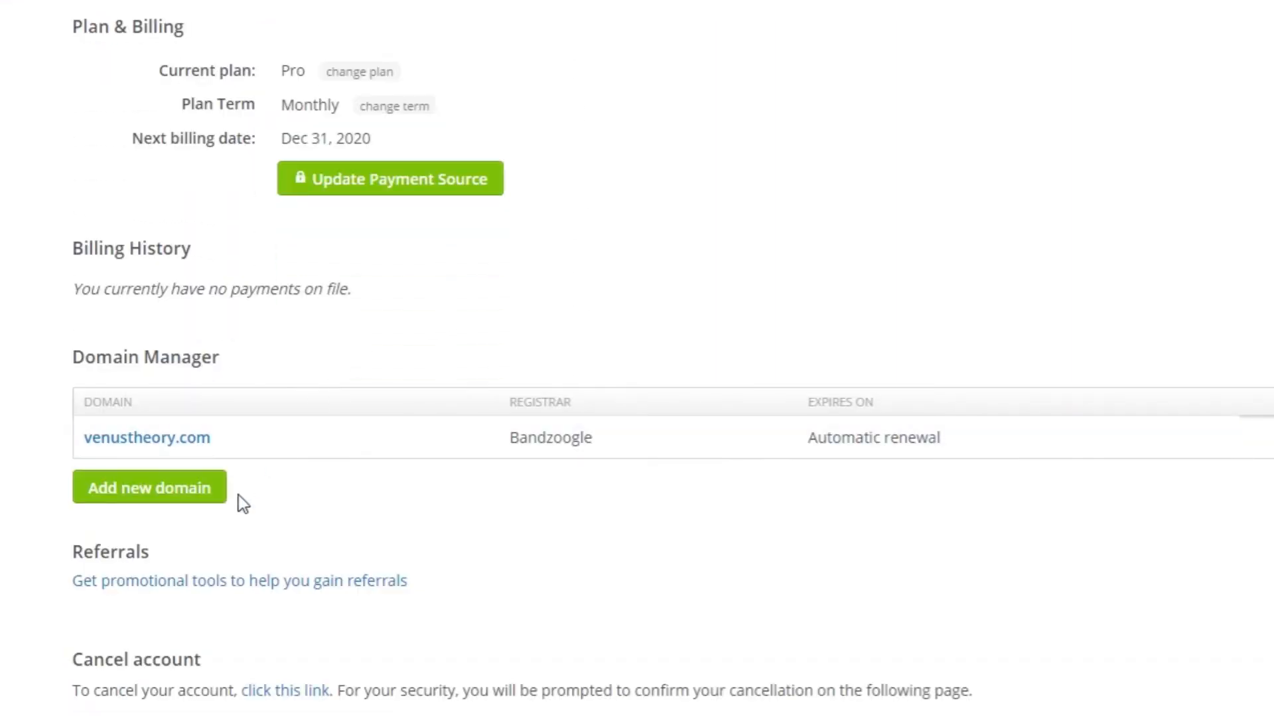
left_click(148, 487)
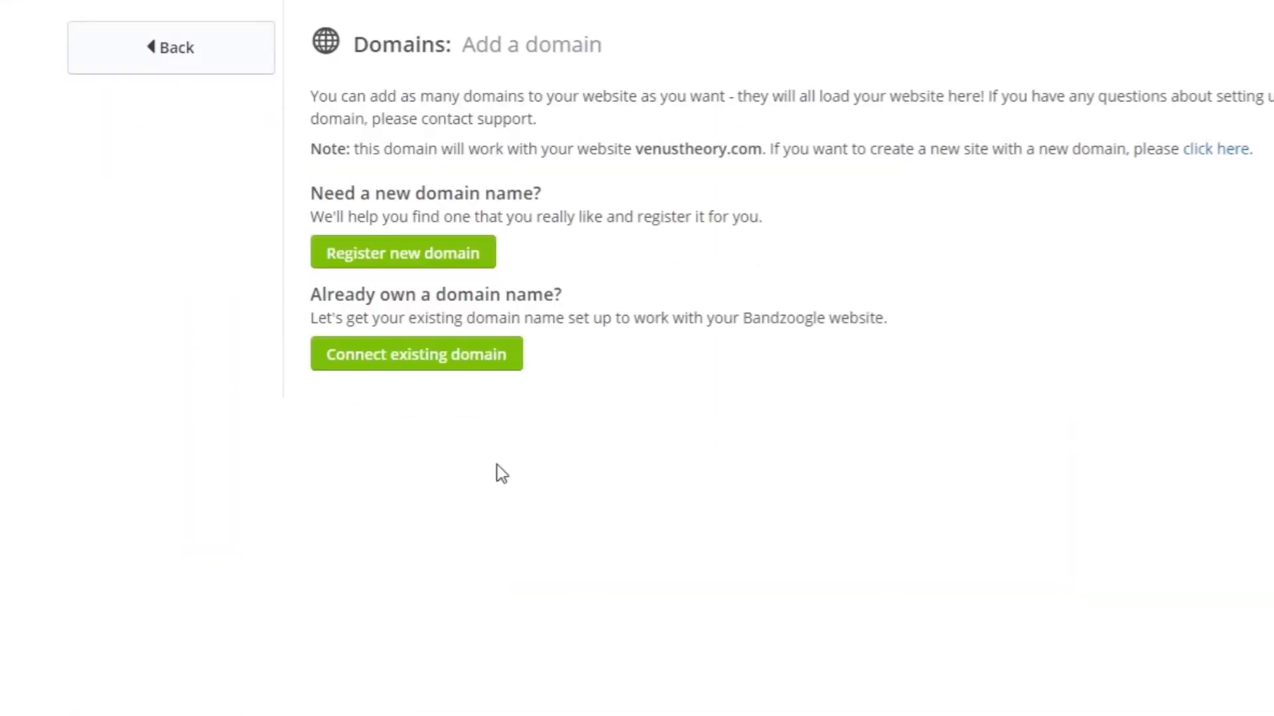
mouse_move(507, 366)
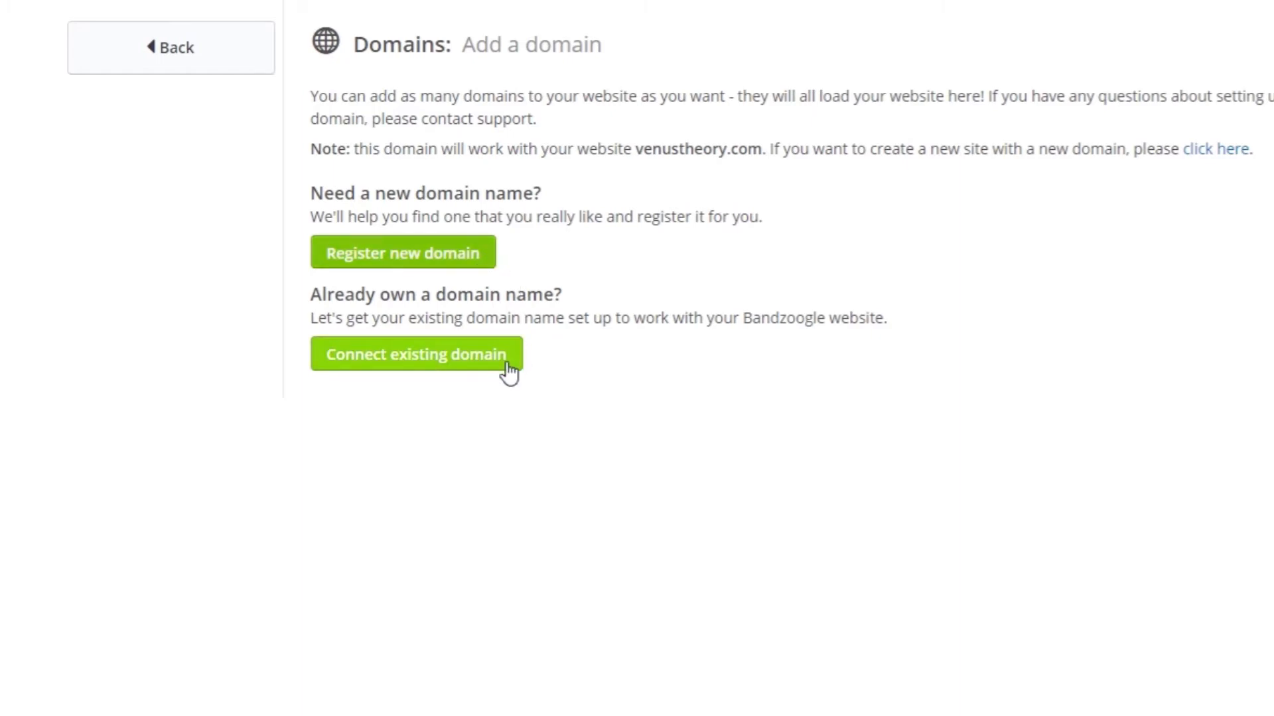
mouse_move(592, 414)
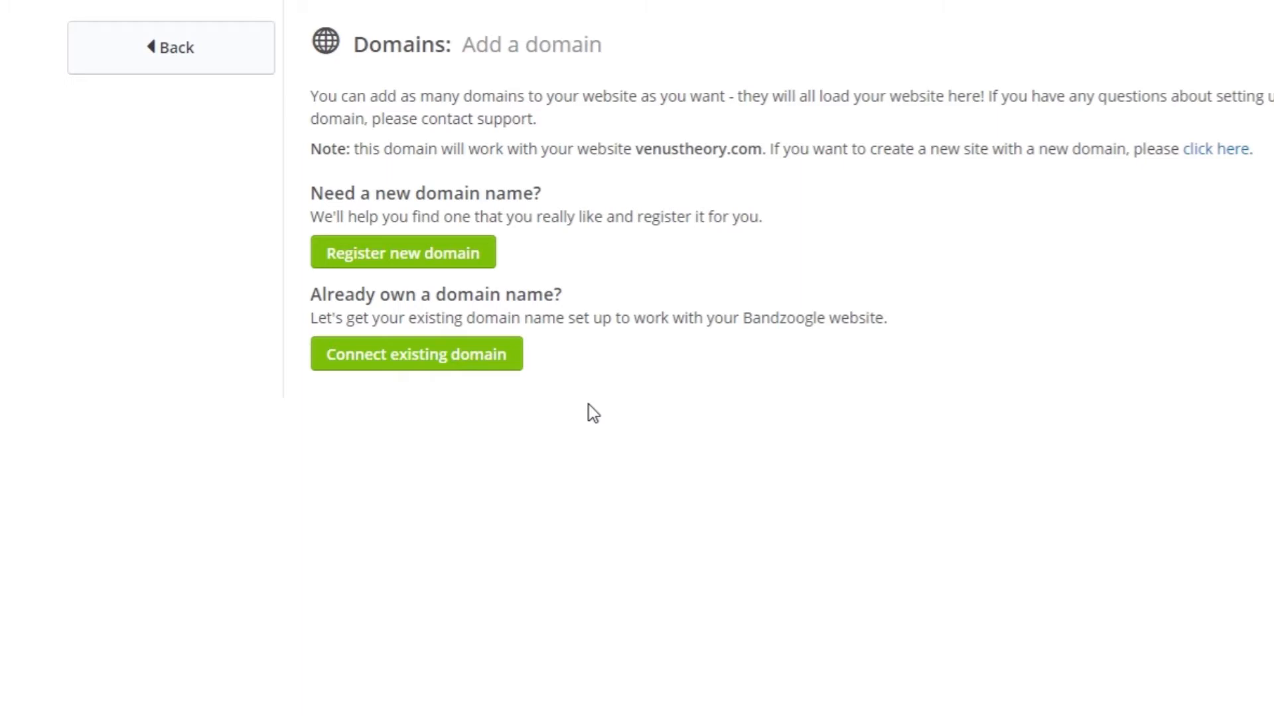
mouse_move(626, 9)
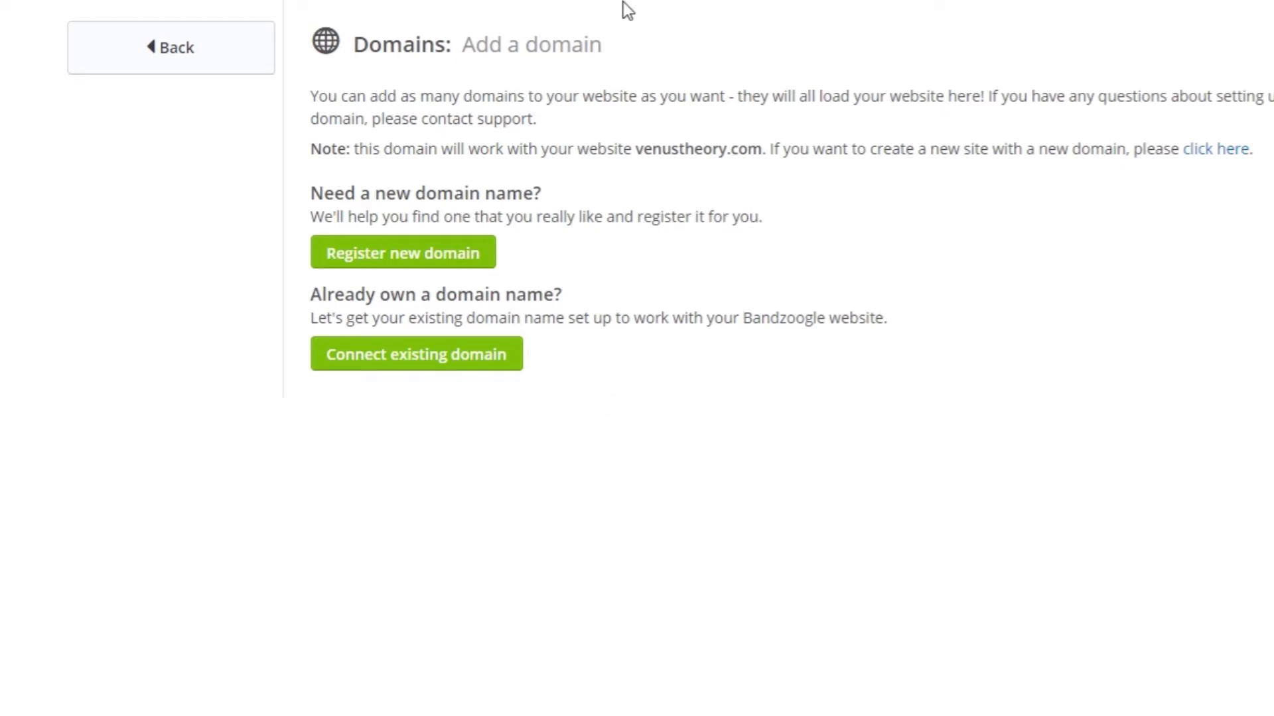
left_click(563, 30)
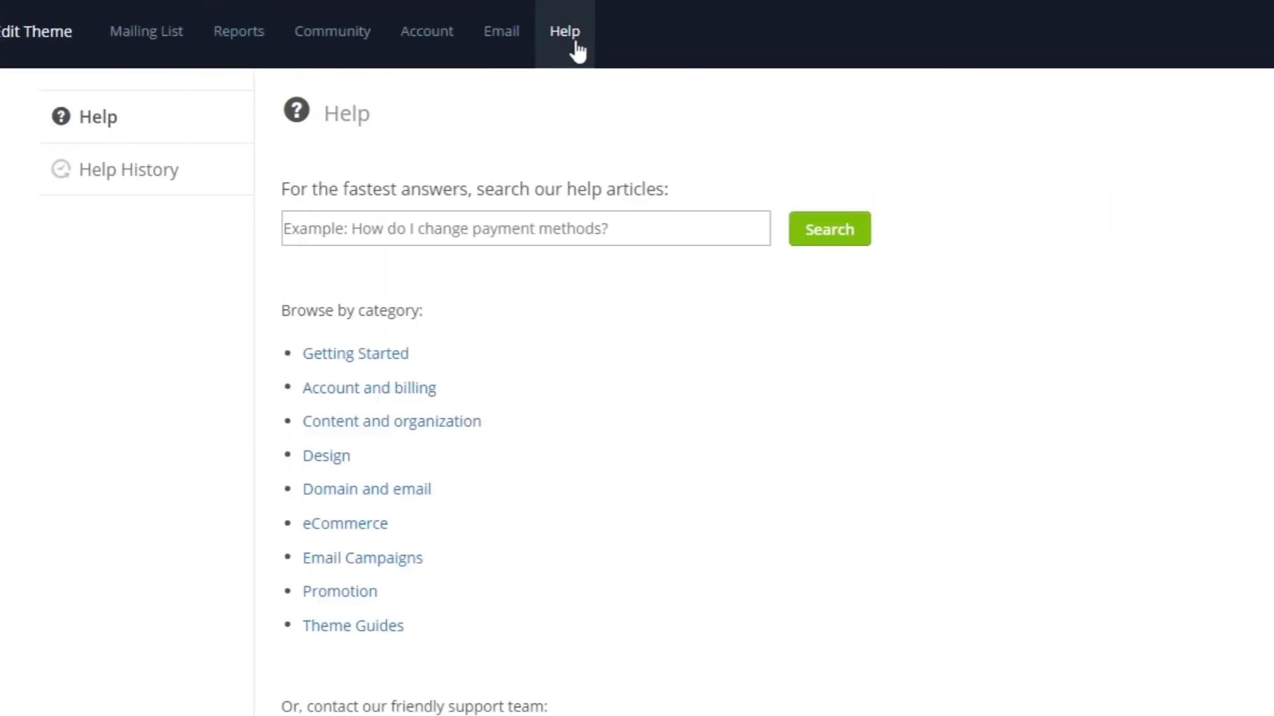
Scroll past the support options and return to the Account page
scroll("down", 3)
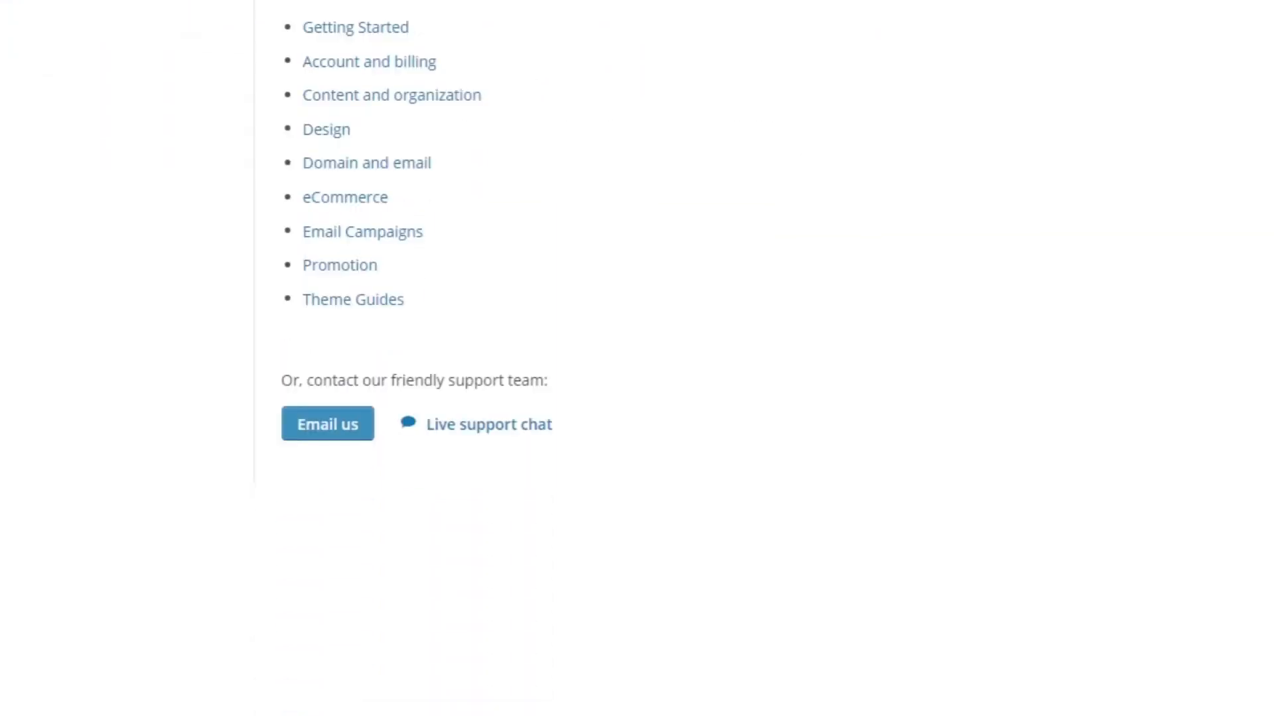
left_click(493, 22)
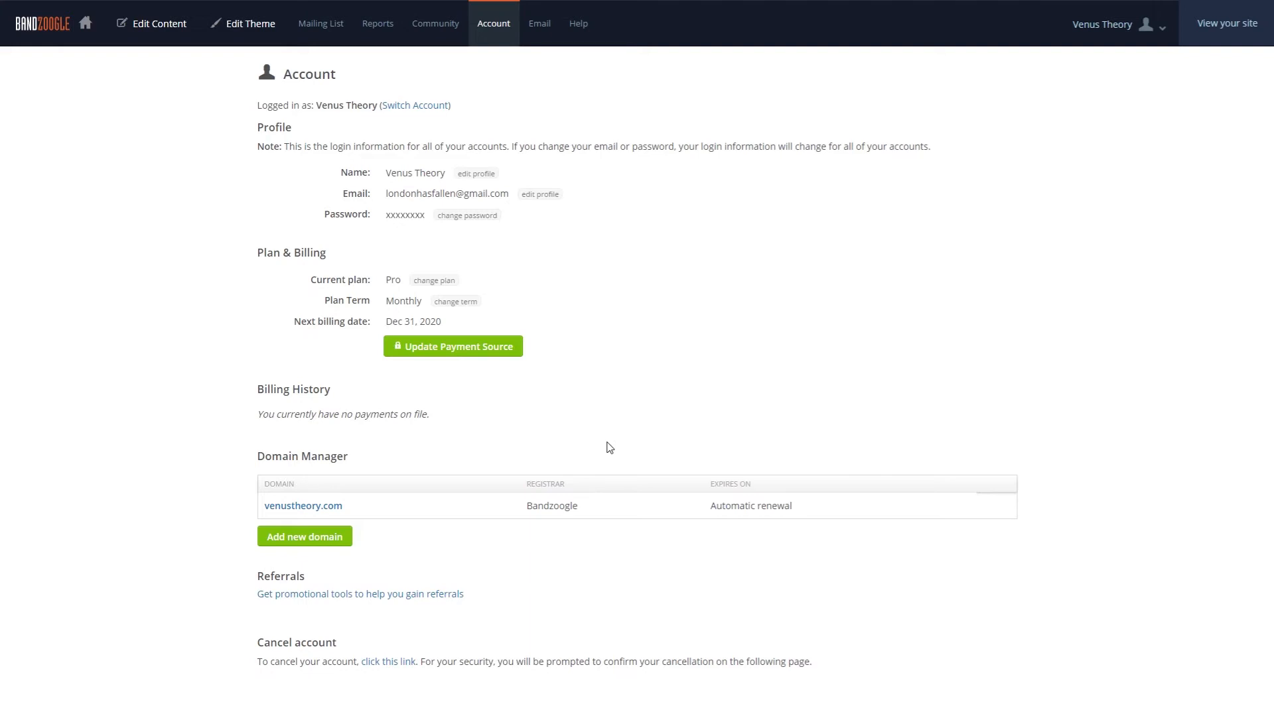
scroll("down", 3)
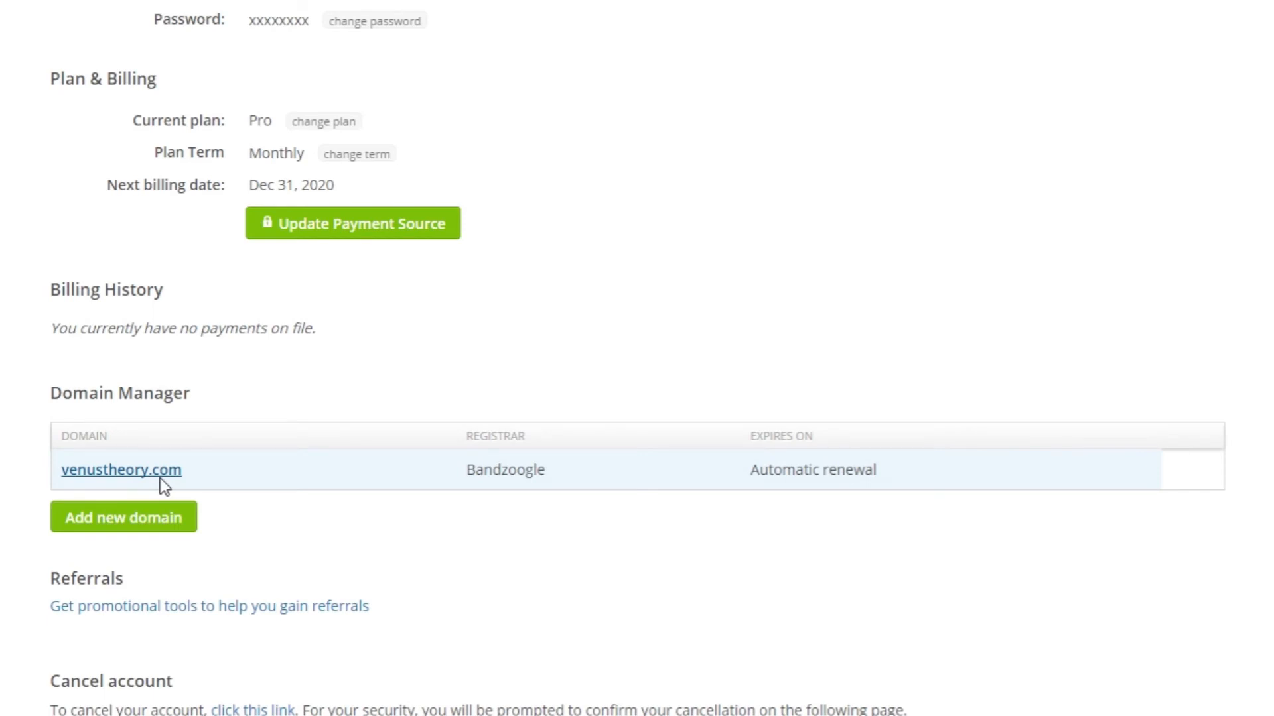
left_click(121, 470)
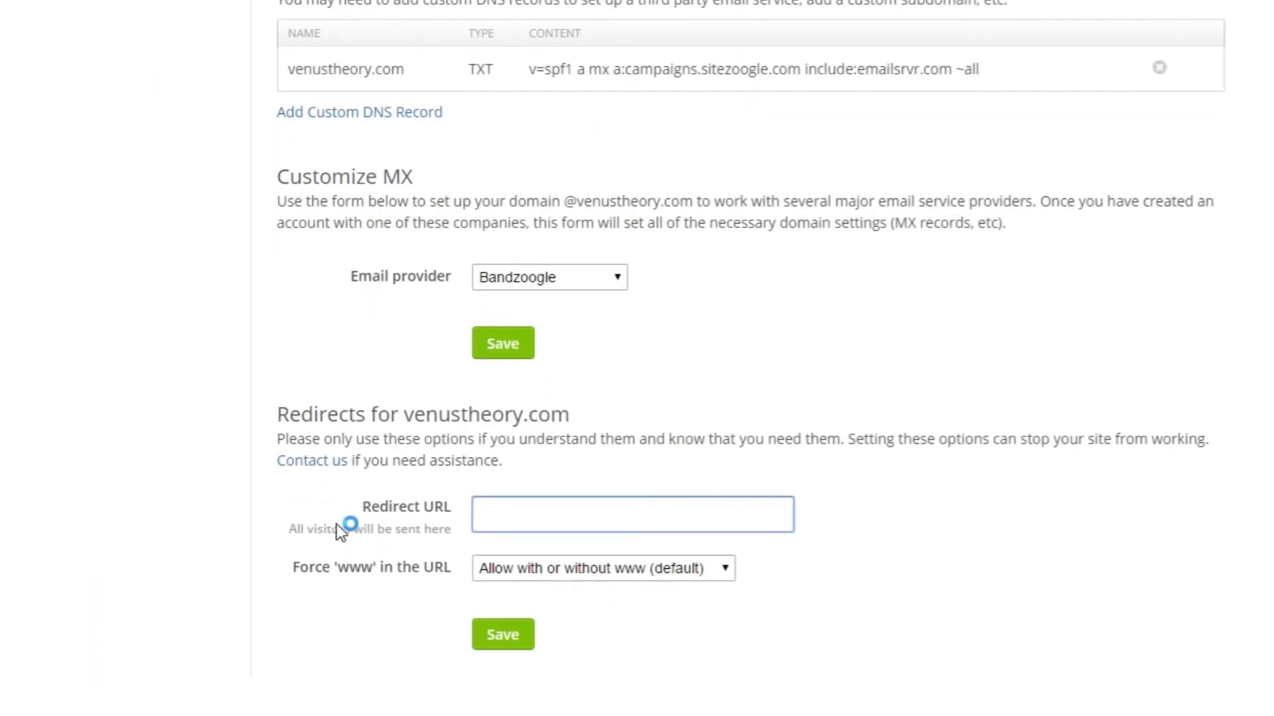
mouse_move(501, 635)
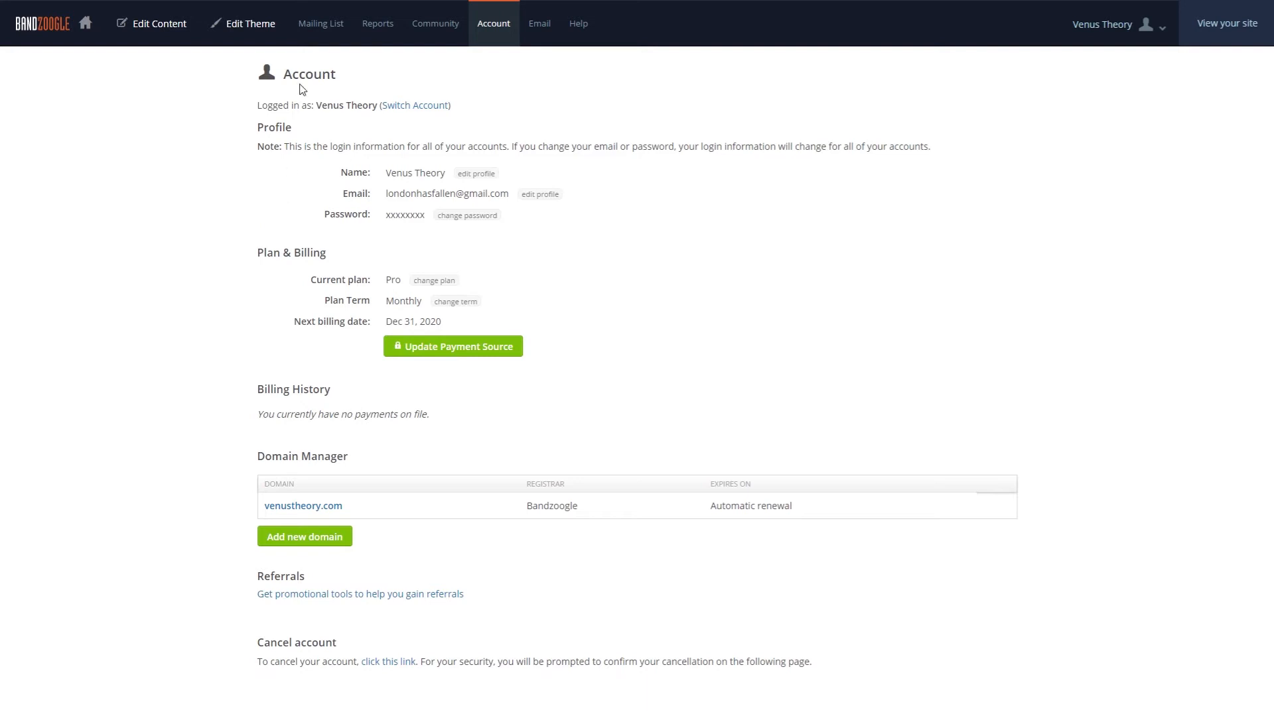
Bring up the account profile name form and put the cursor in the Name field
left_click(476, 173)
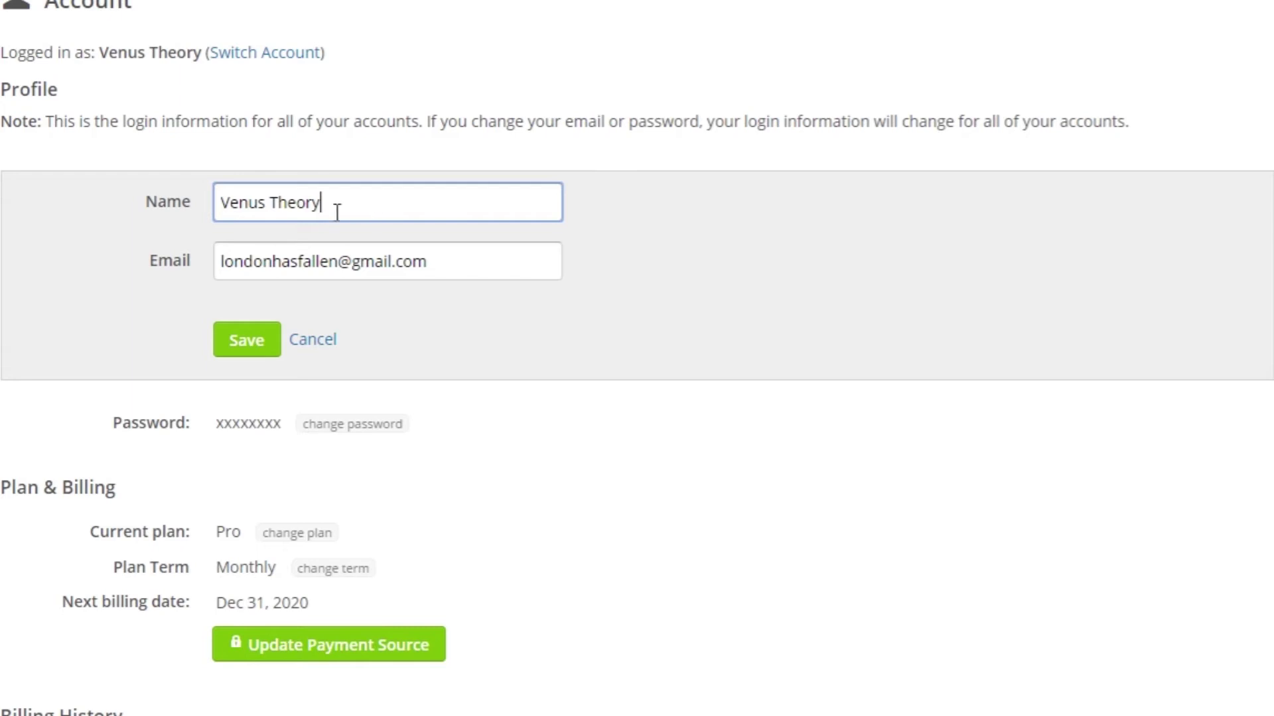
left_click(247, 340)
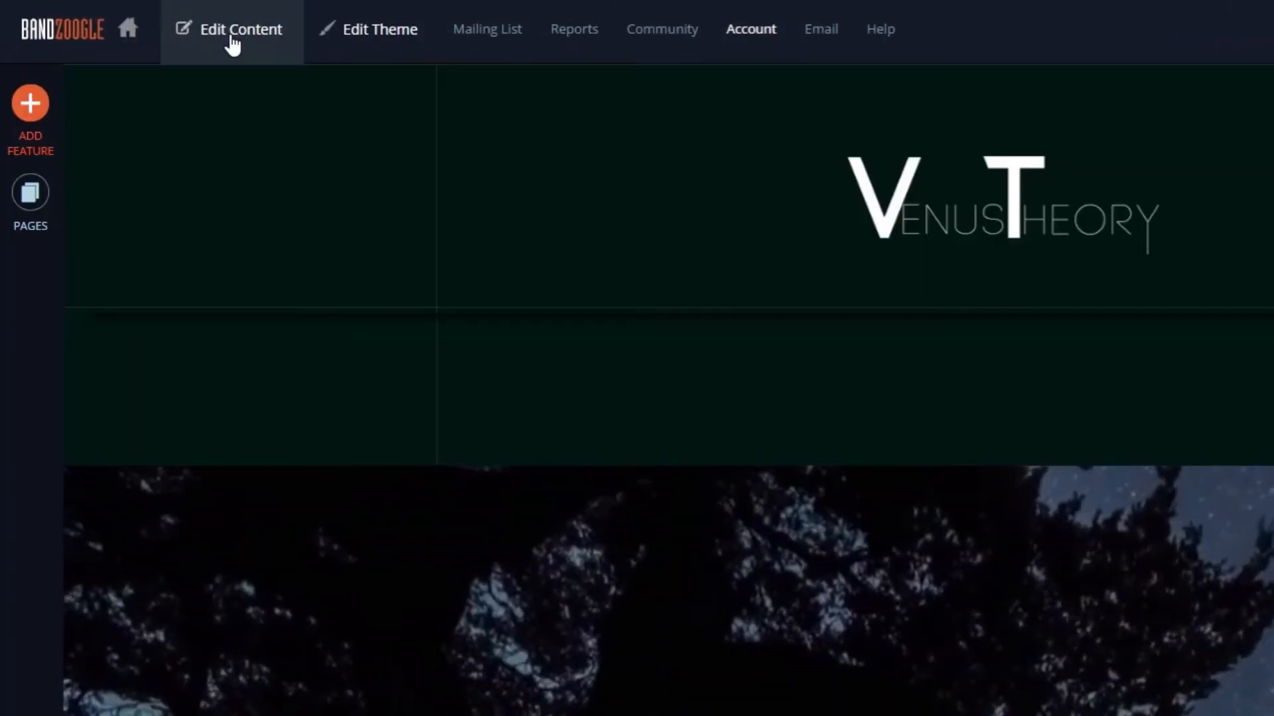
From Pages enter Site-Wide settings and review Site profile, Site icon and Headers & Metatags
left_click(30, 199)
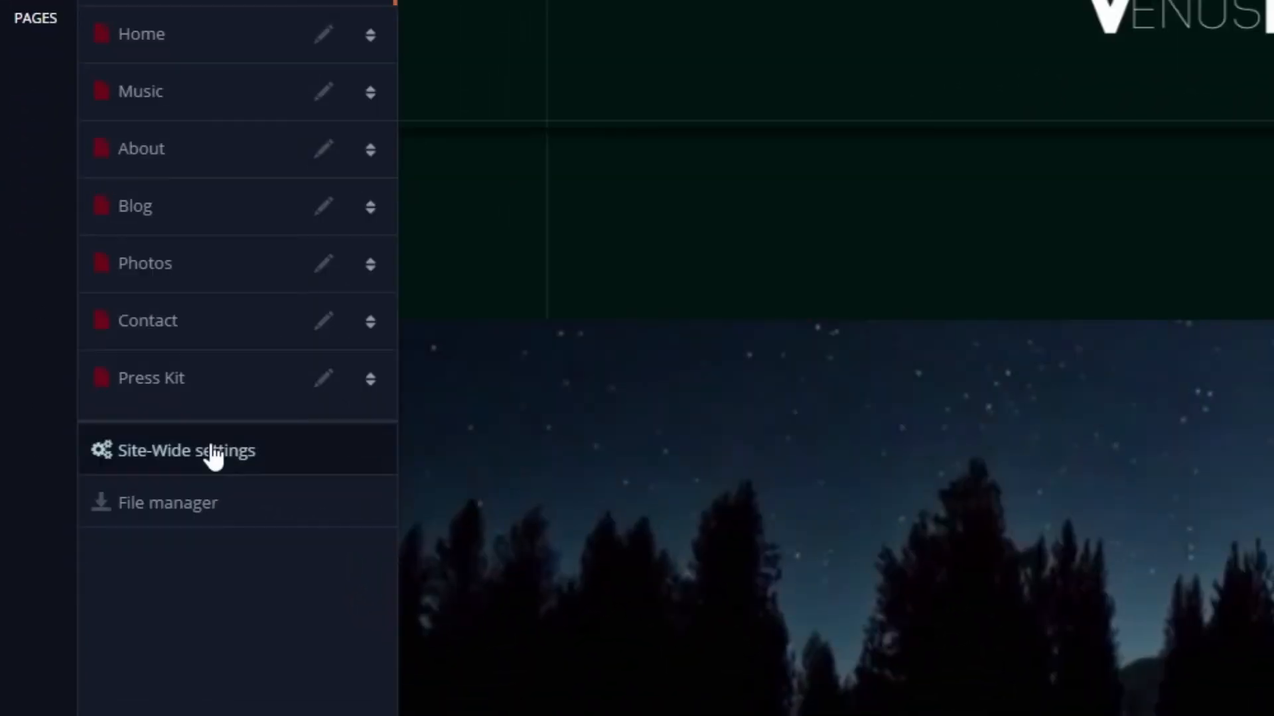
left_click(183, 450)
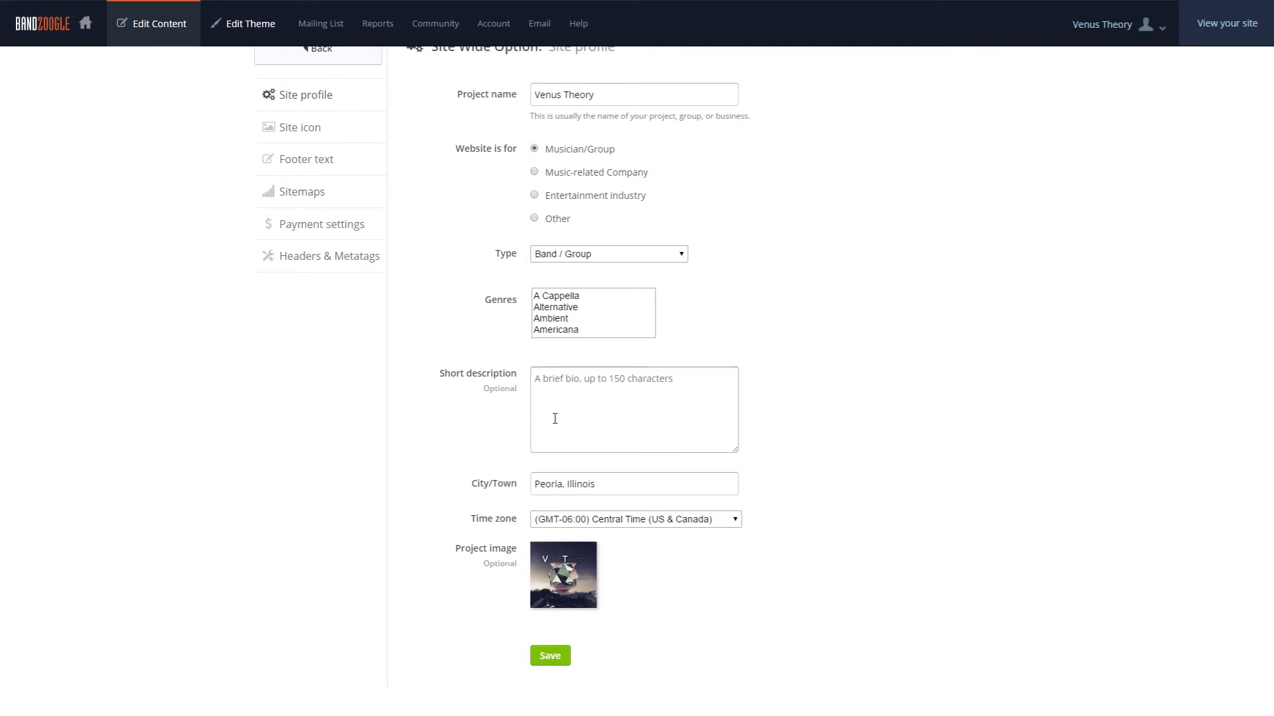
scroll("up", 3)
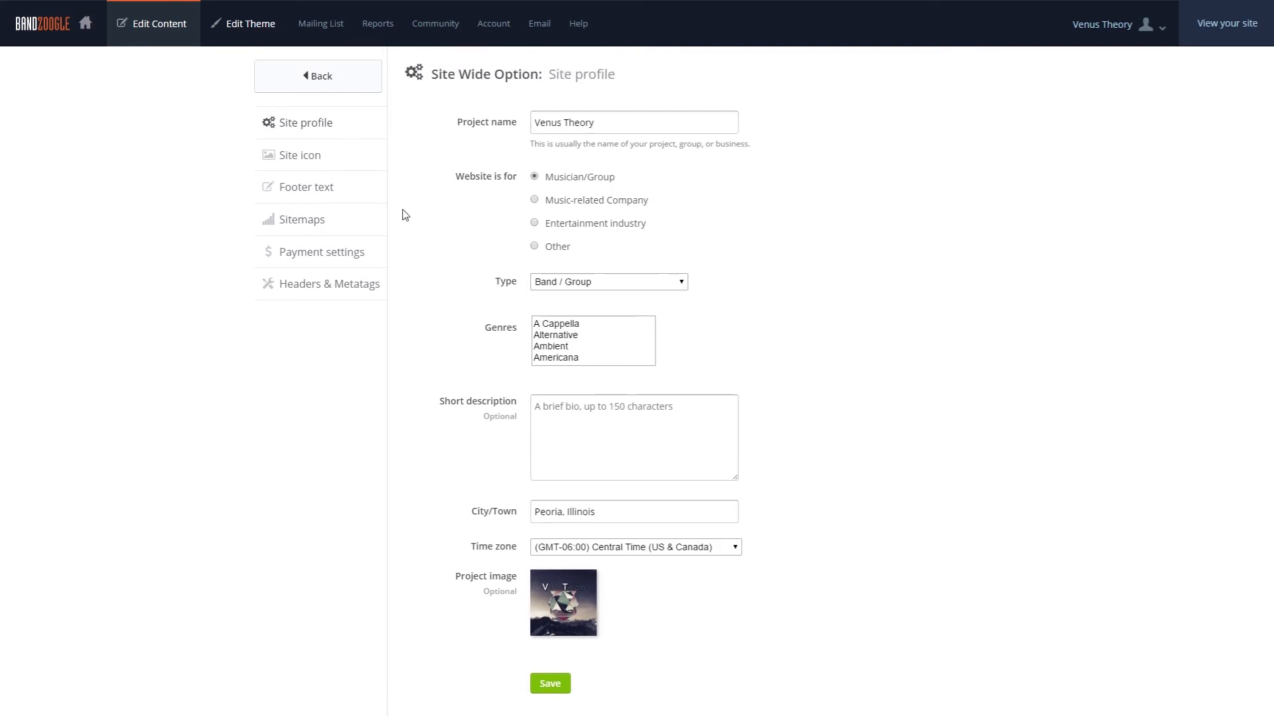
left_click(299, 155)
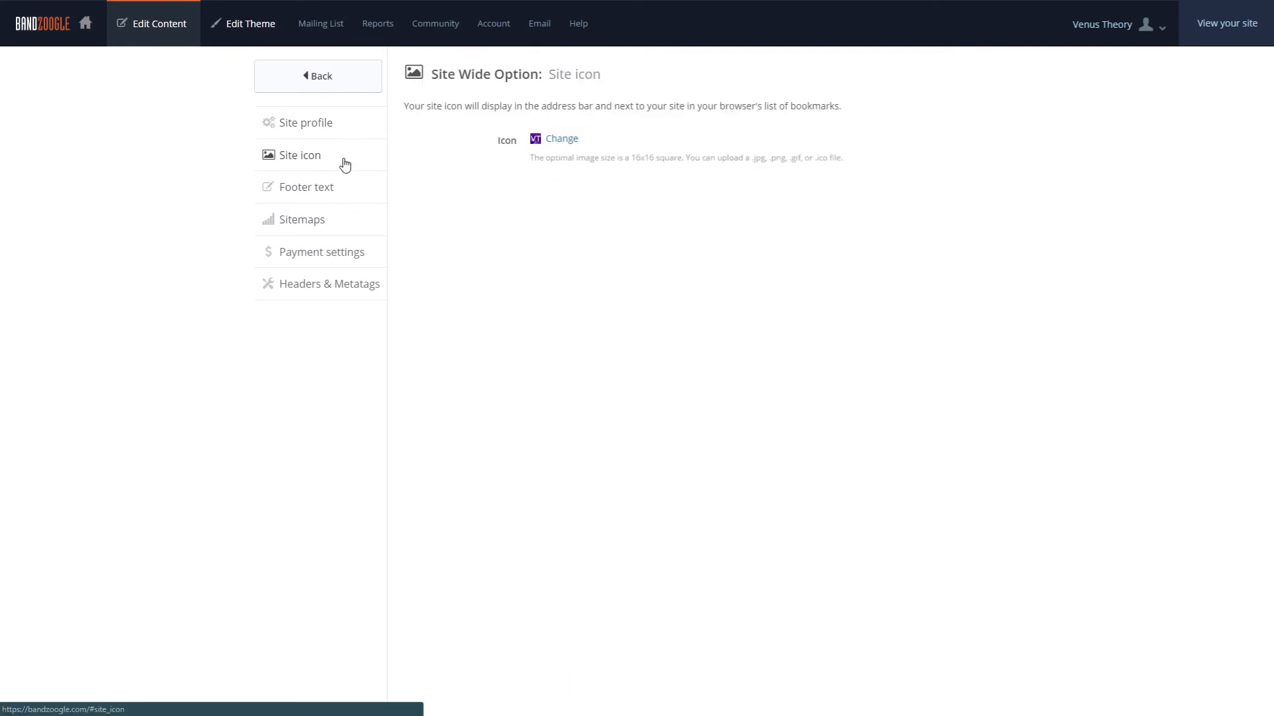
left_click(330, 284)
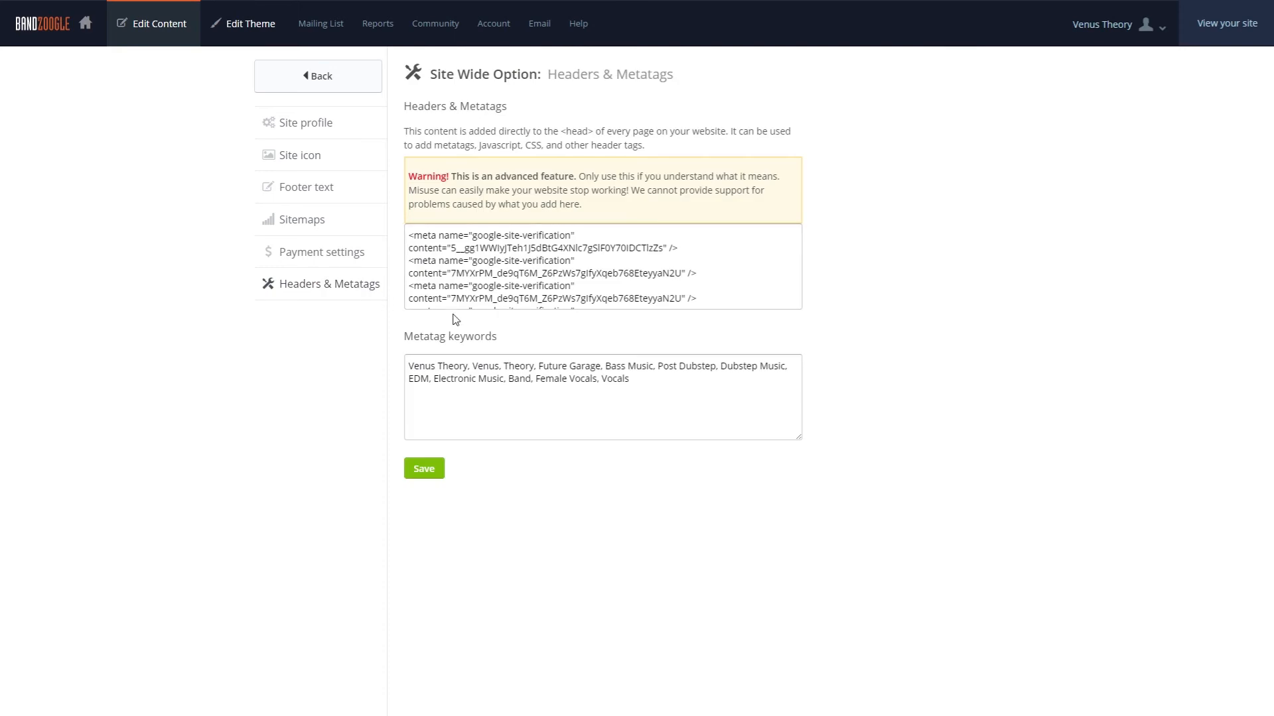
mouse_move(381, 93)
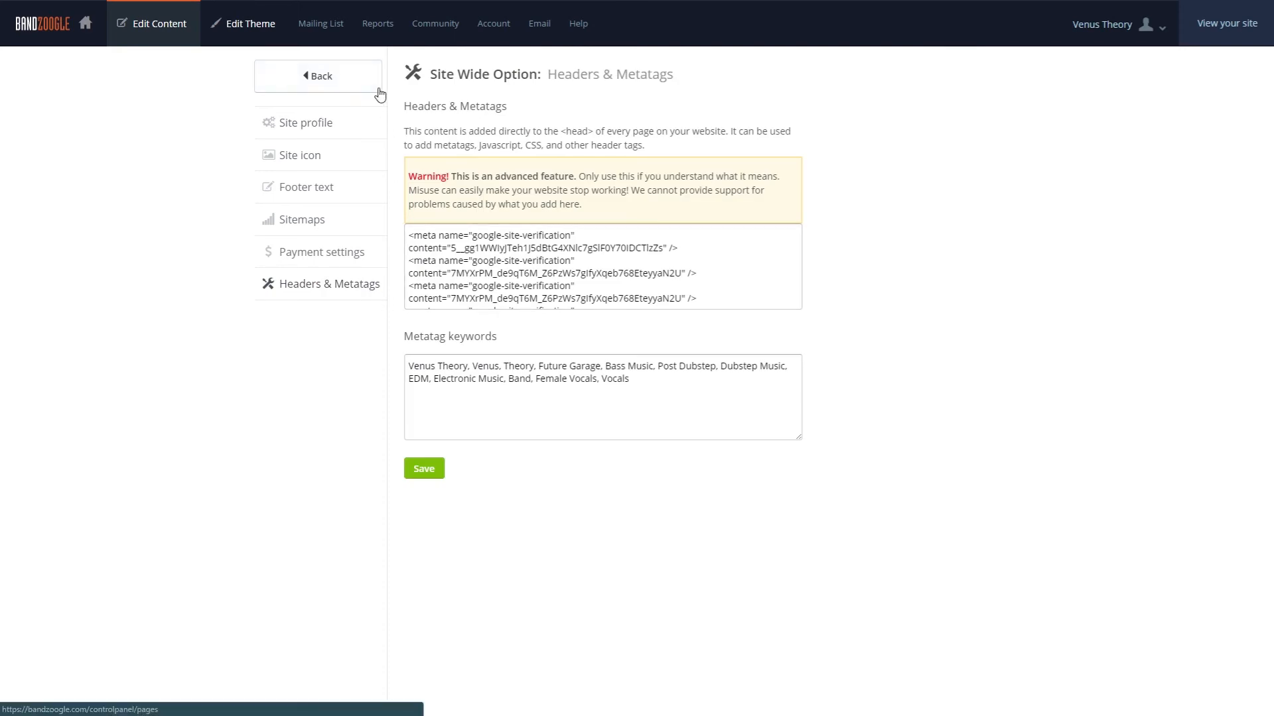
Leave Site-Wide settings, saving the metatag keywords on the way out
left_click(317, 76)
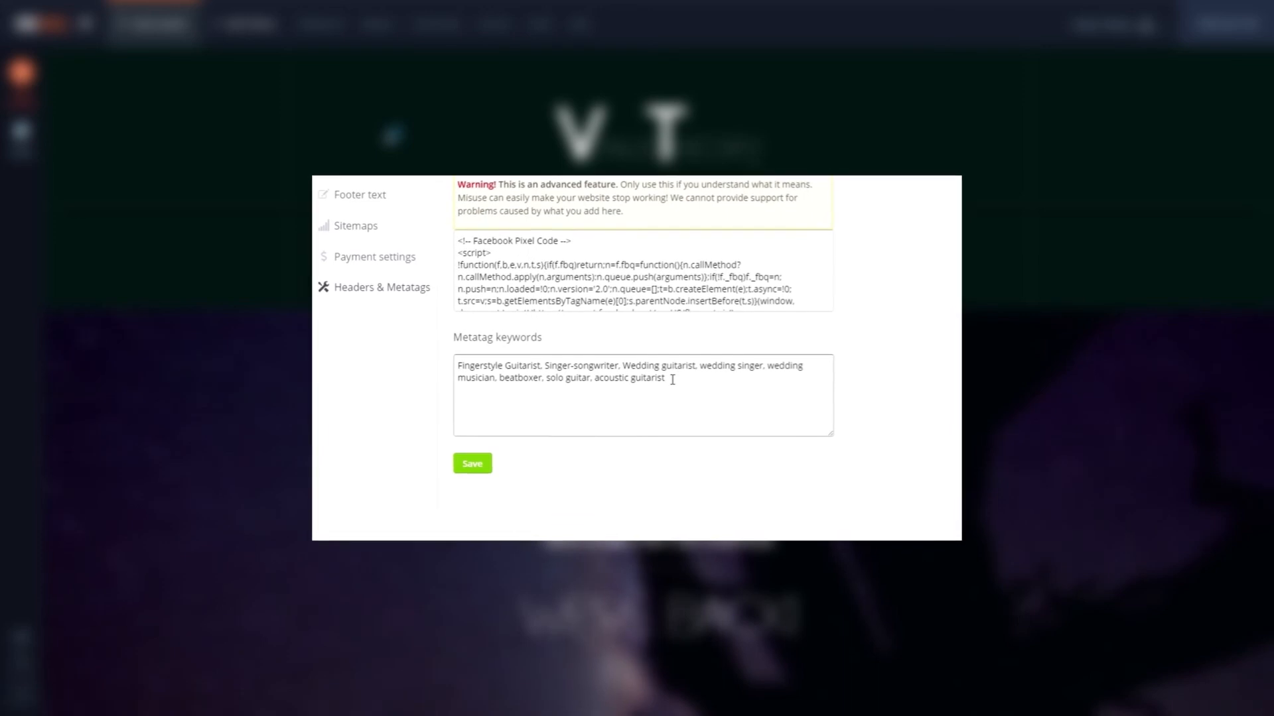
left_click(472, 463)
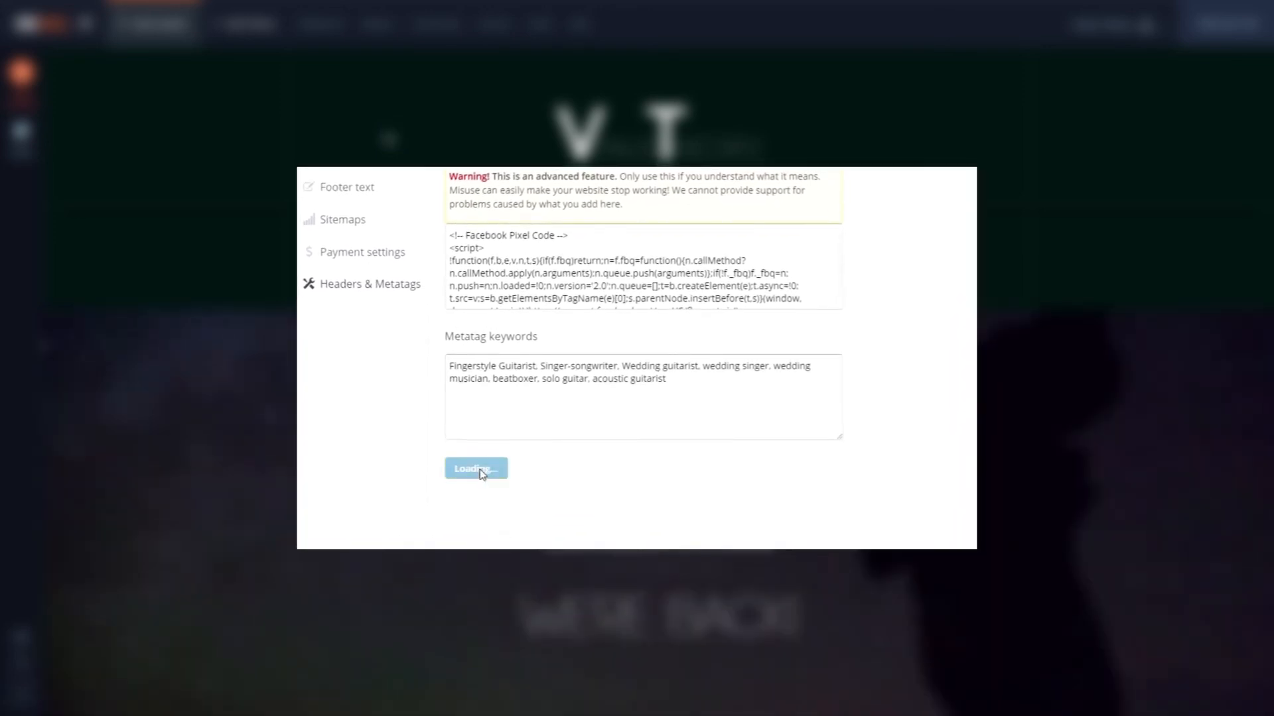
left_click(476, 468)
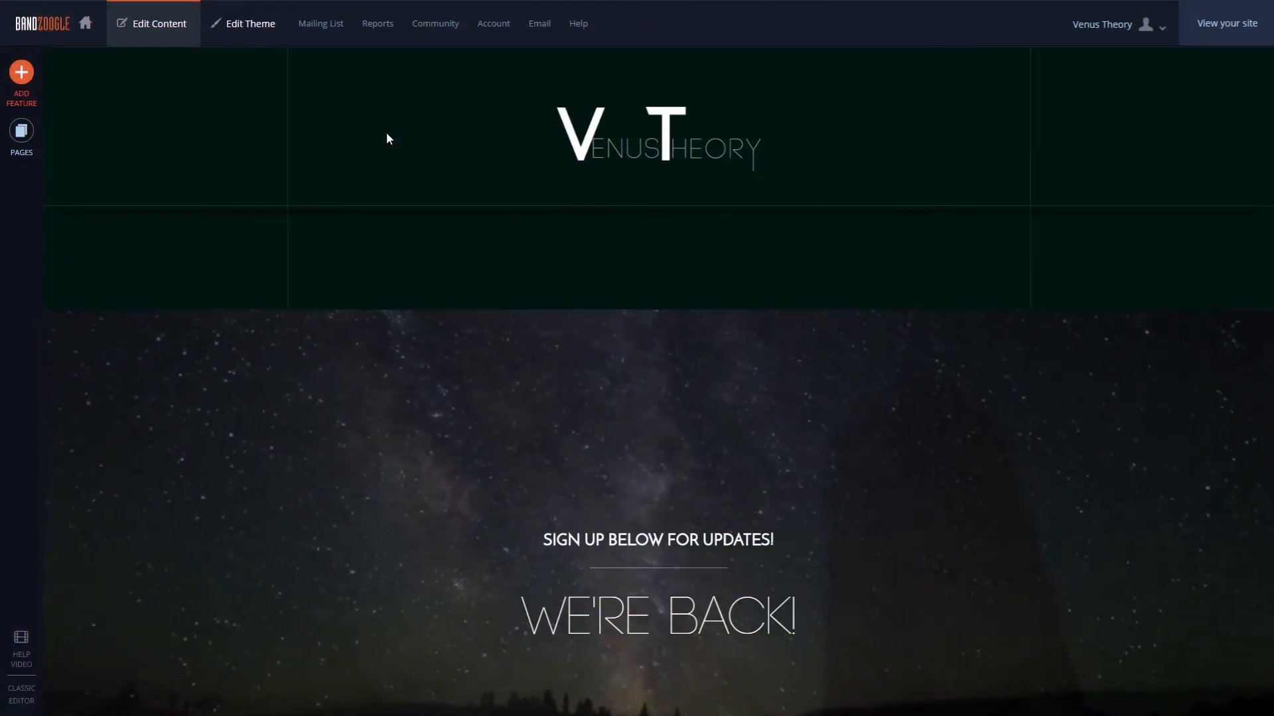